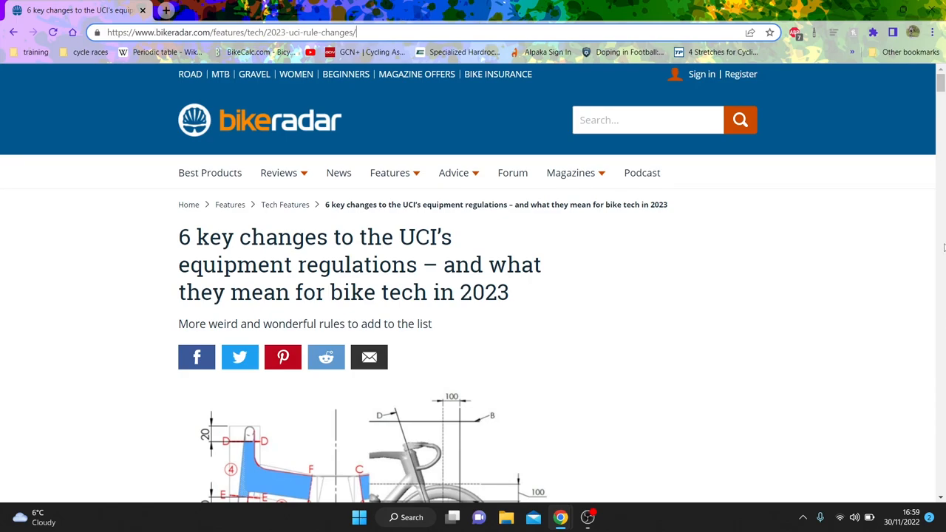
scroll(down, 3)
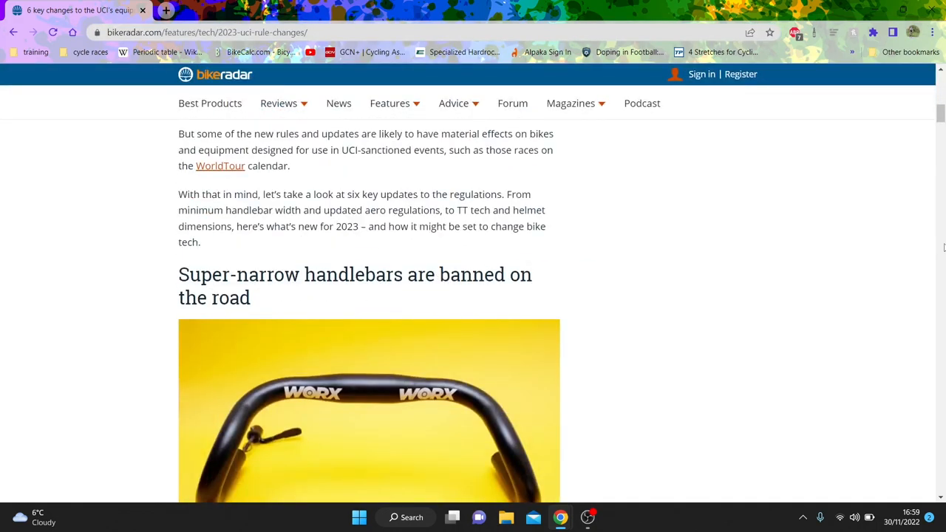
scroll(down, 3)
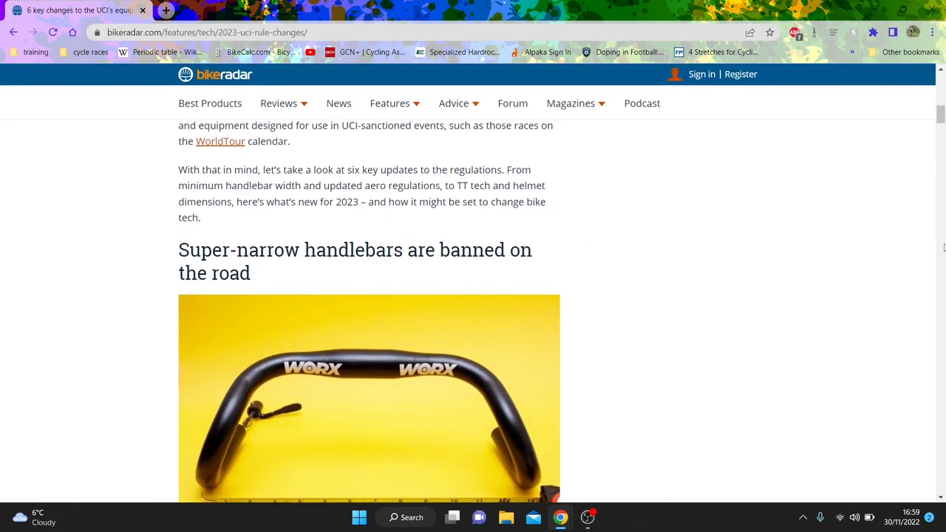
scroll(down, 3)
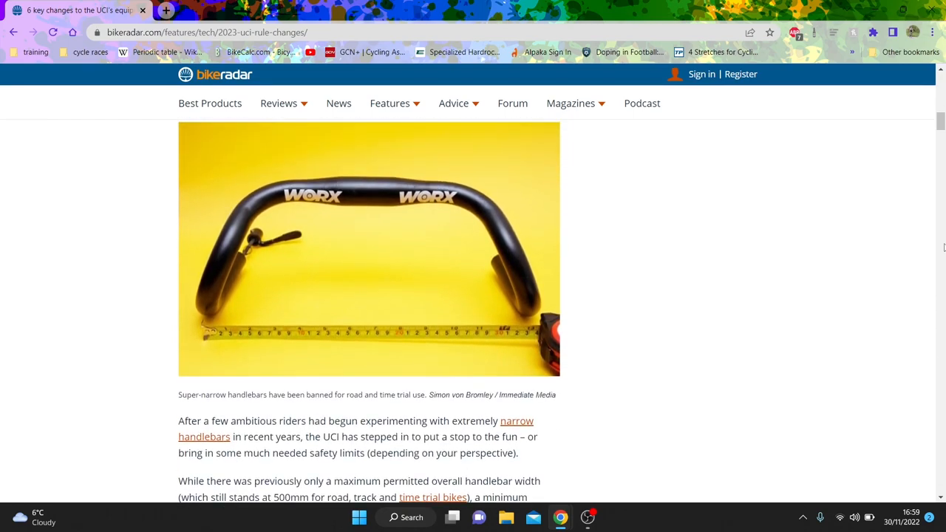
scroll(down, 3)
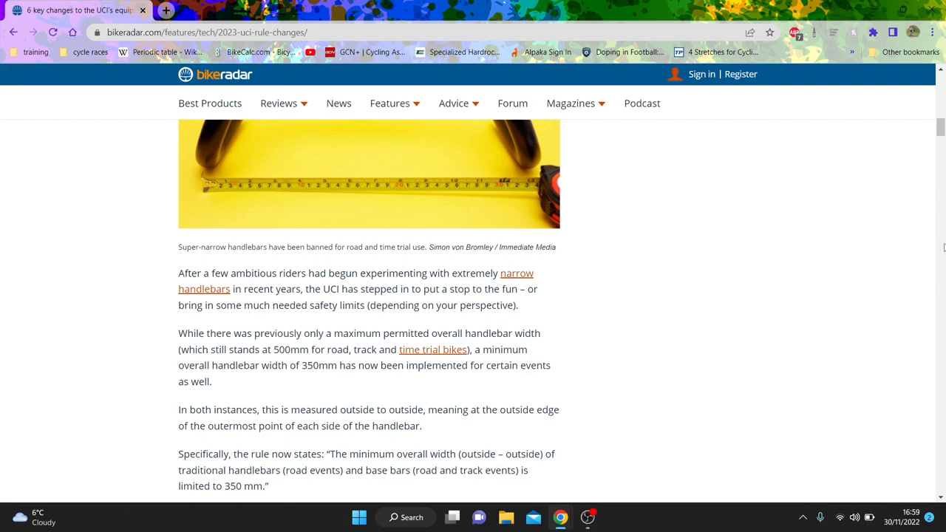
scroll(down, 3)
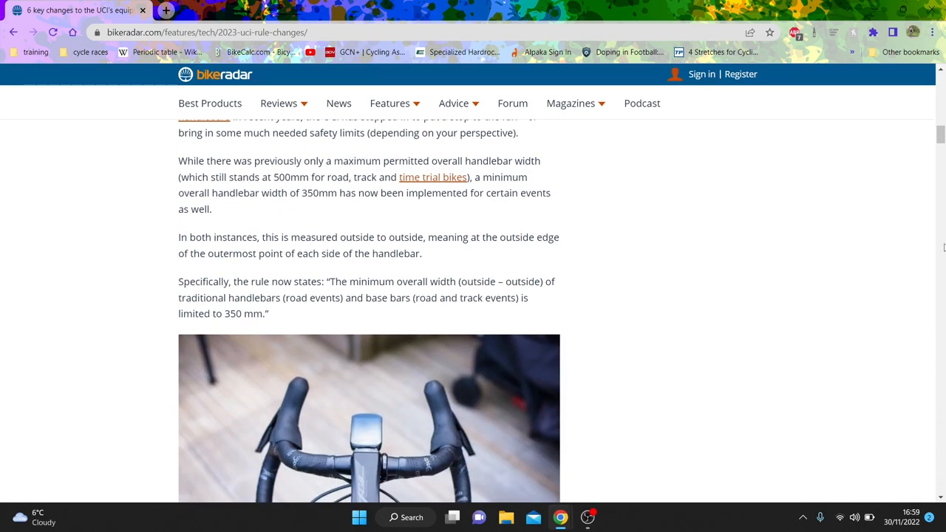
scroll(down, 3)
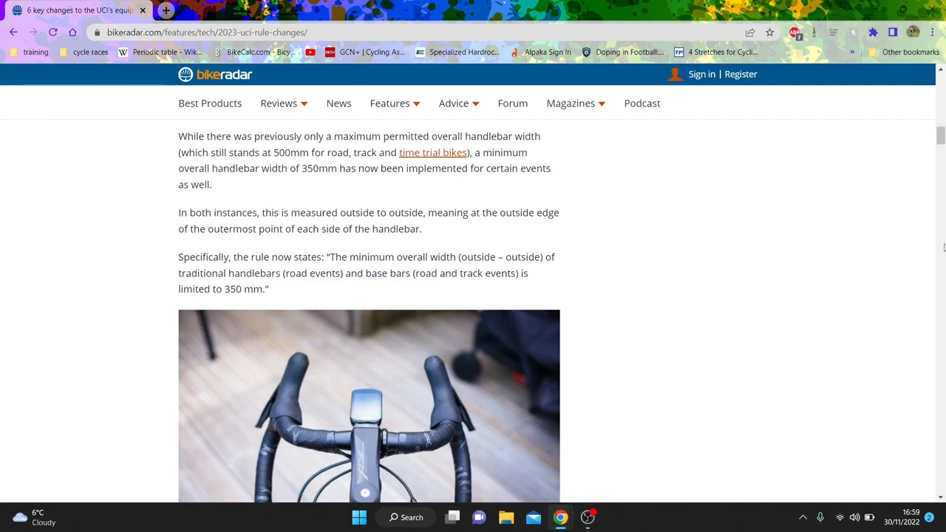
scroll(down, 3)
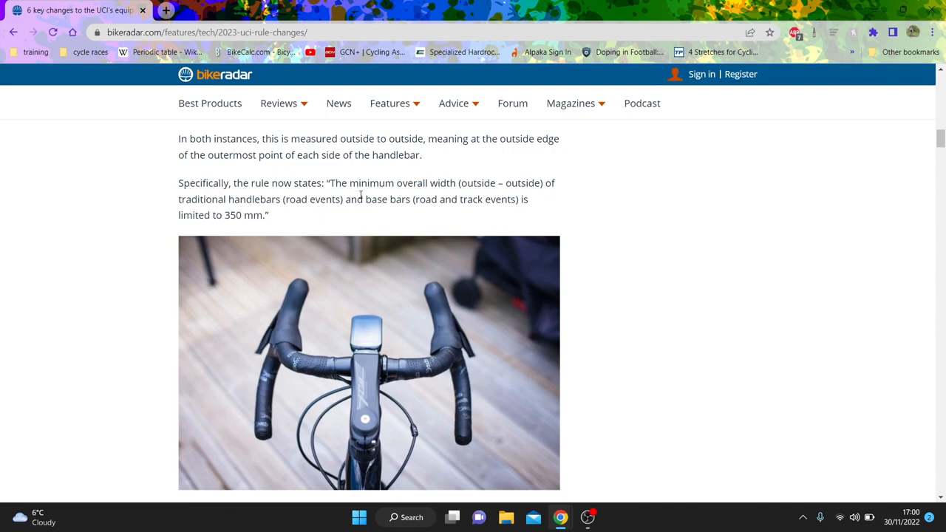
scroll(down, 3)
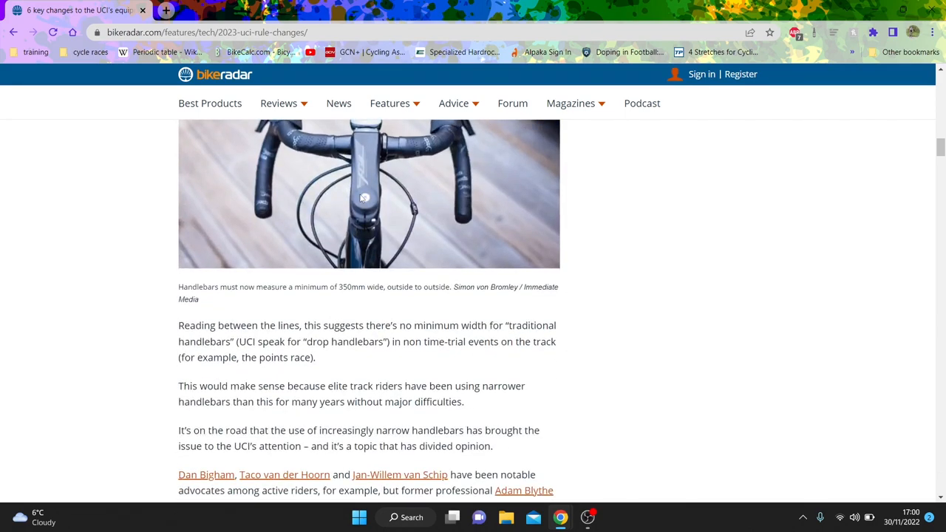
scroll(down, 3)
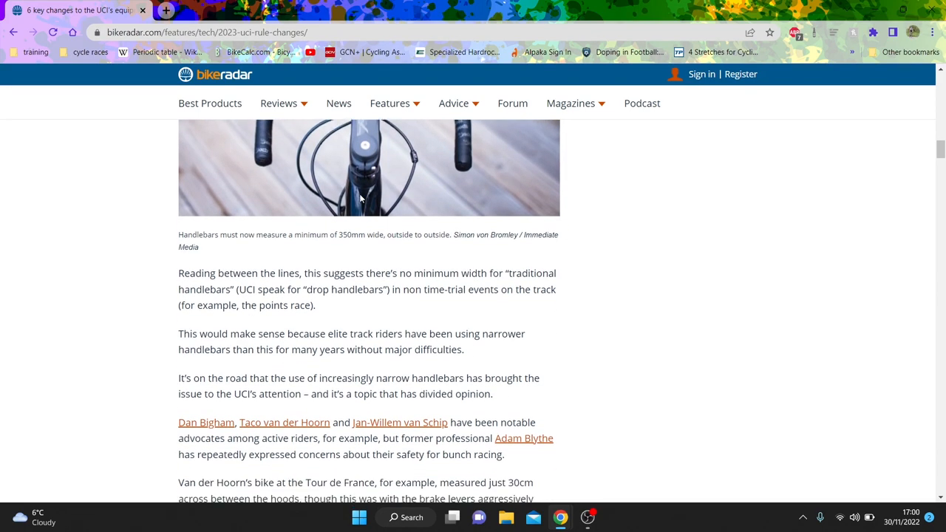
scroll(down, 3)
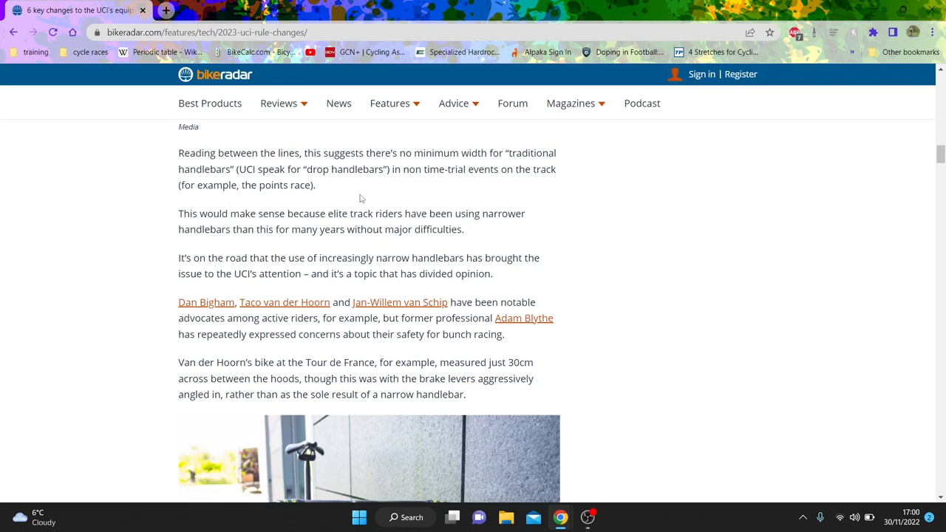
scroll(down, 3)
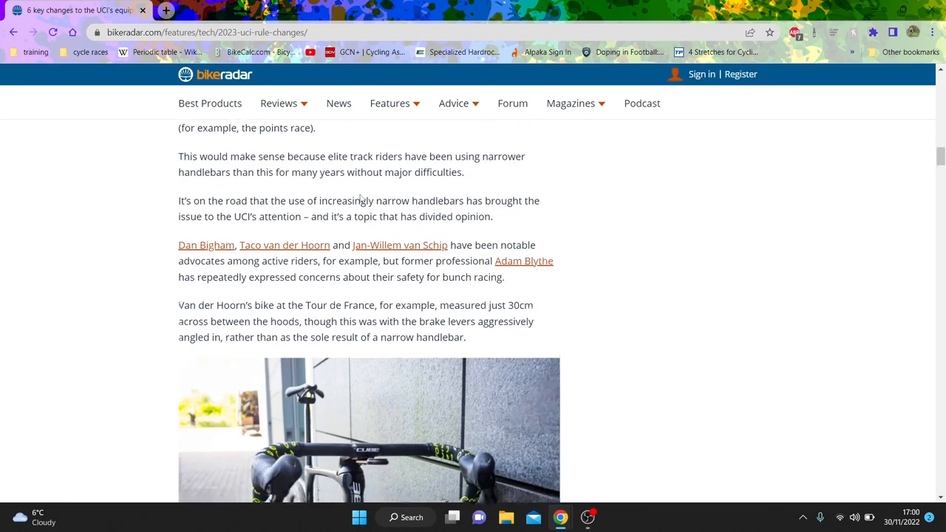
scroll(down, 3)
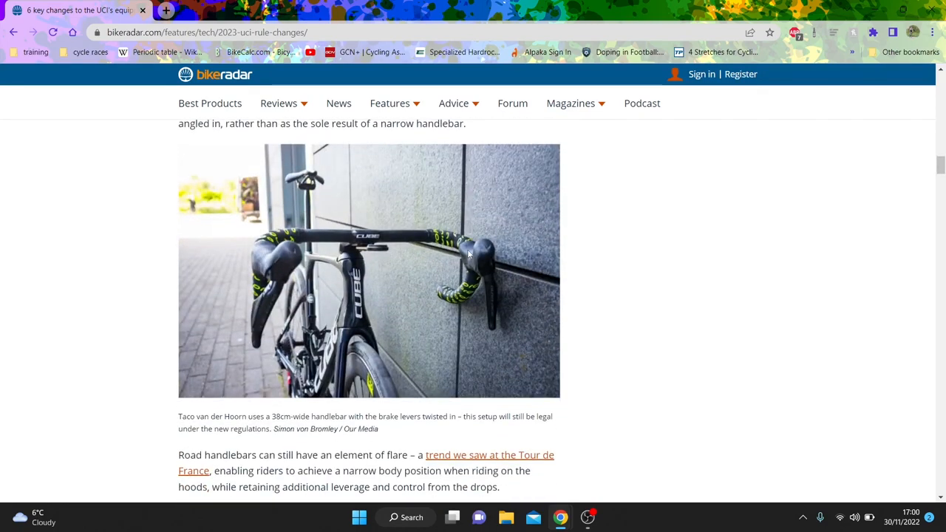
mouse_move(245, 301)
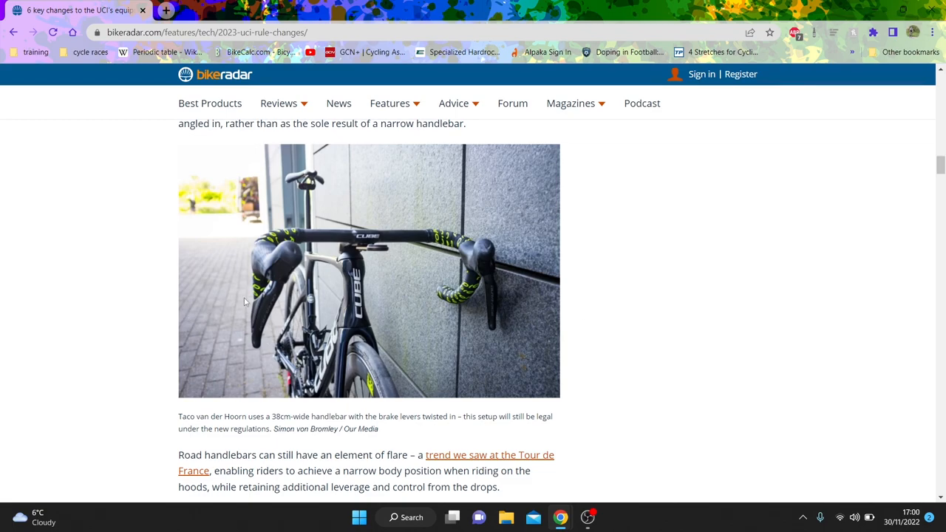
scroll(down, 3)
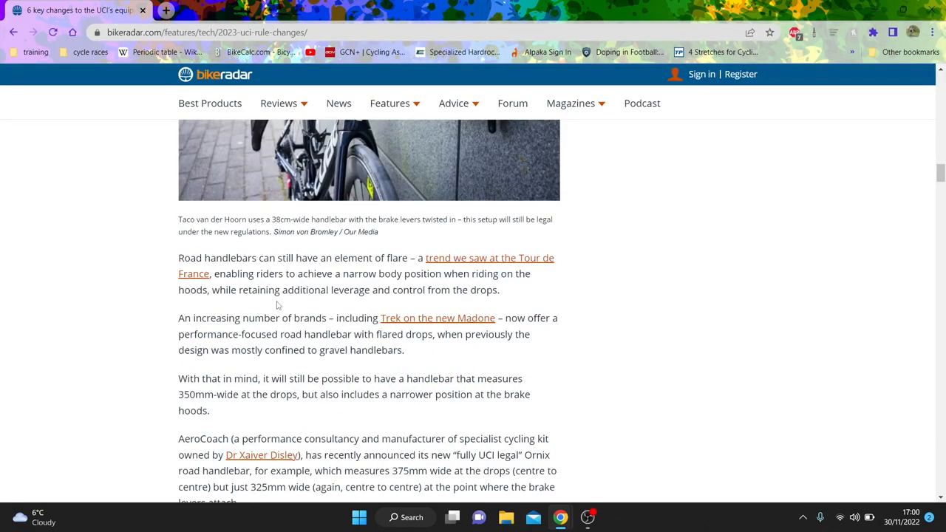
scroll(down, 3)
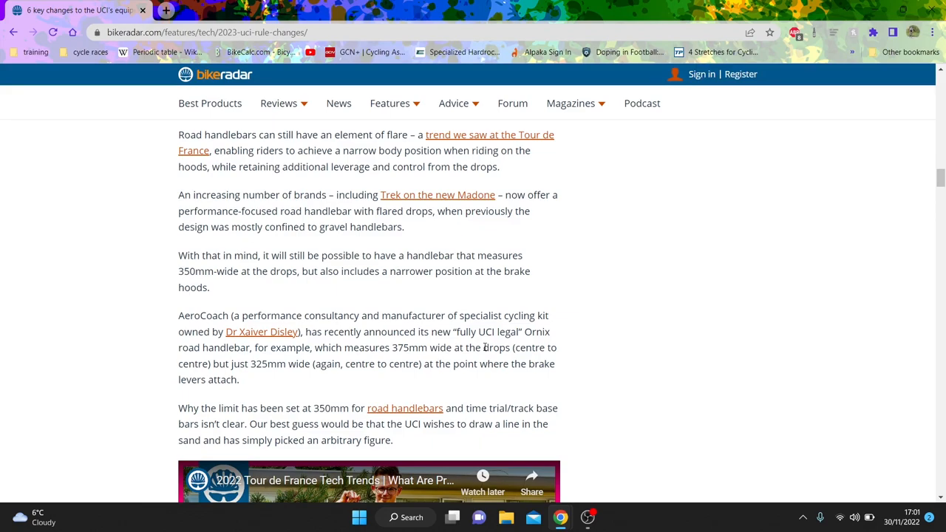
scroll(down, 3)
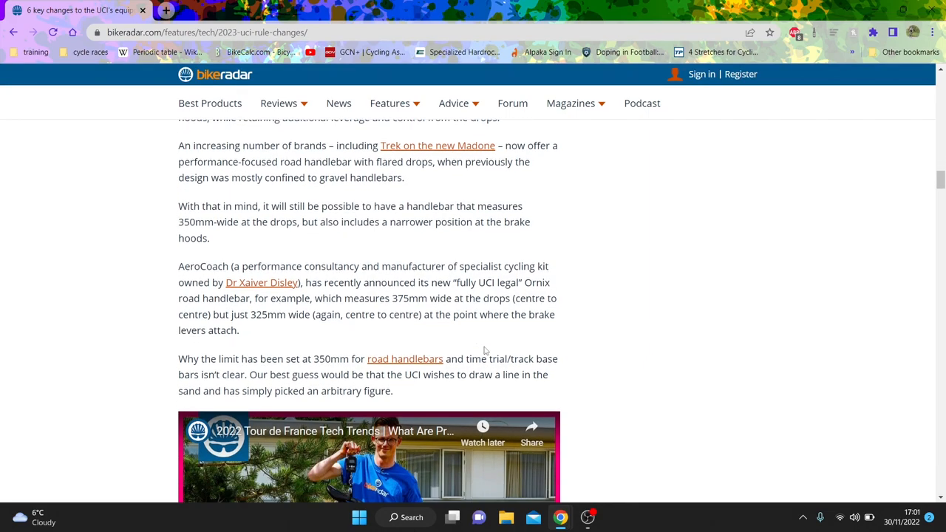
scroll(down, 3)
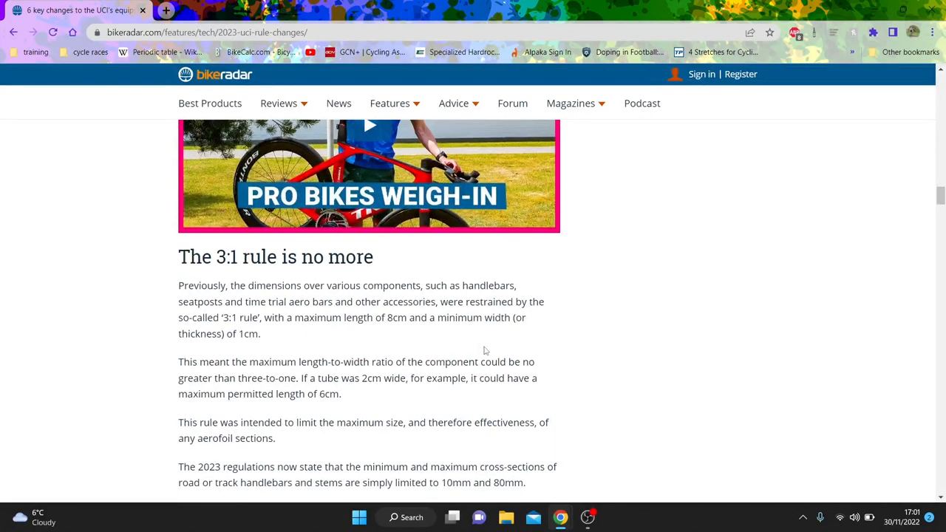
scroll(down, 3)
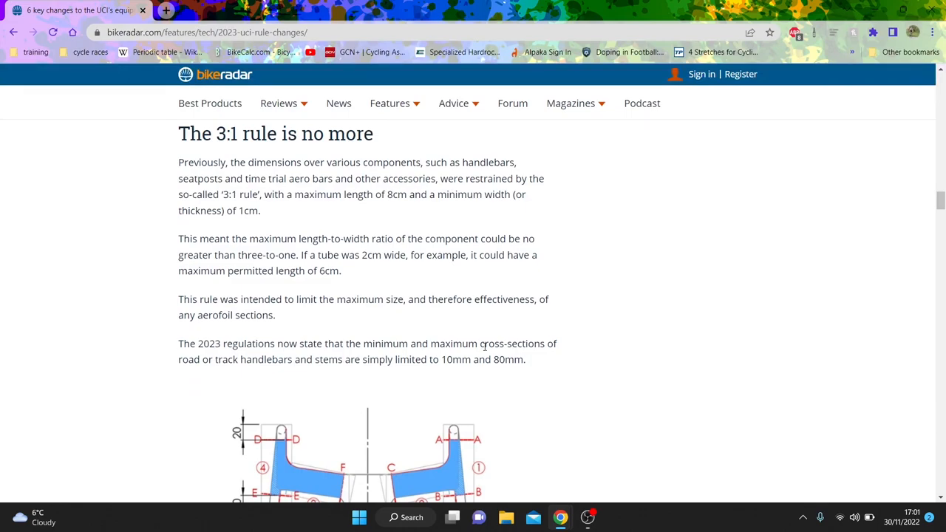
scroll(down, 3)
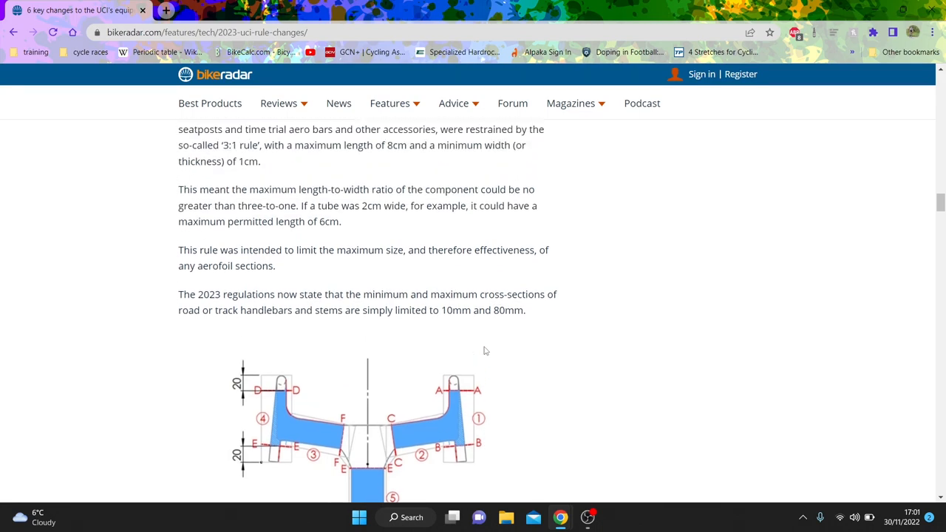
scroll(down, 3)
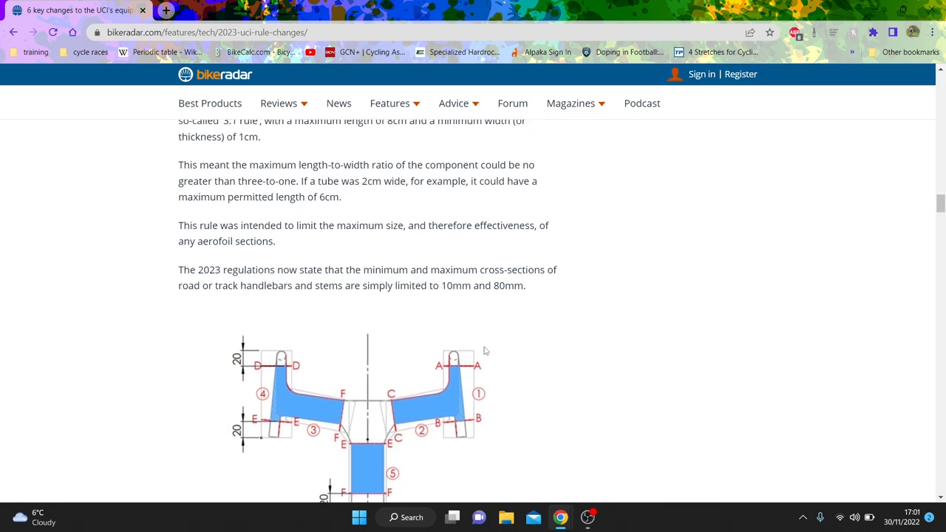
scroll(down, 3)
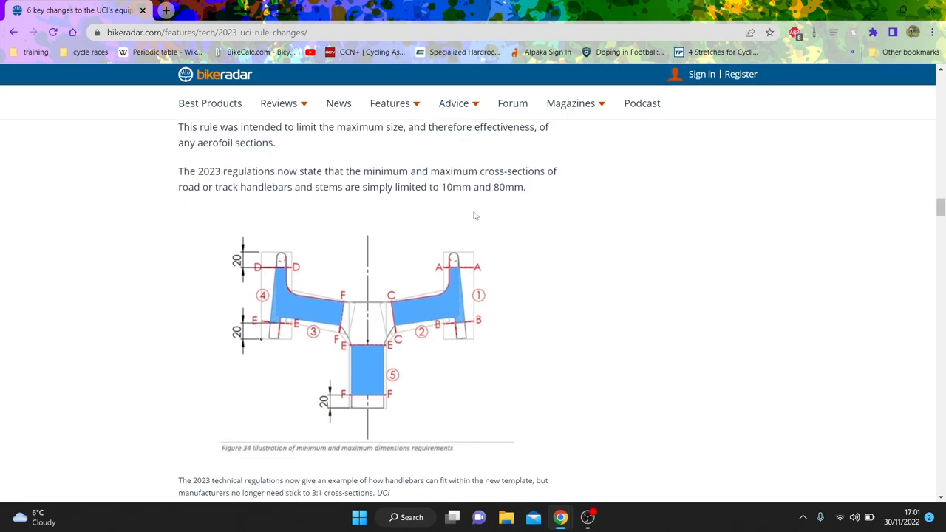
scroll(down, 3)
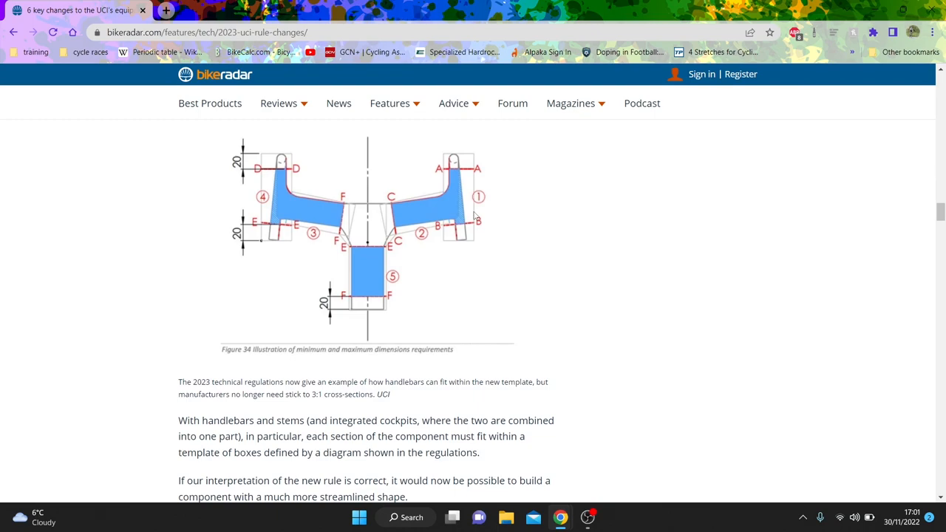
scroll(down, 3)
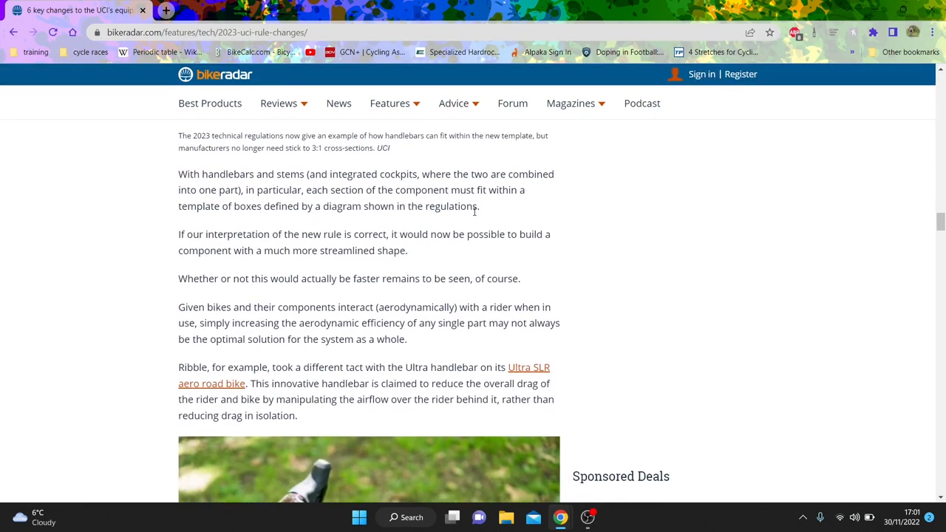
scroll(down, 3)
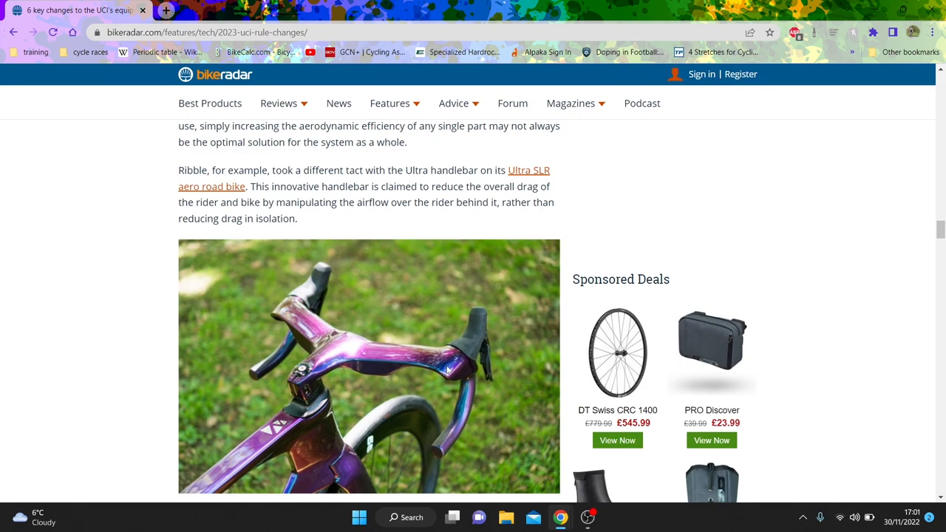
scroll(down, 3)
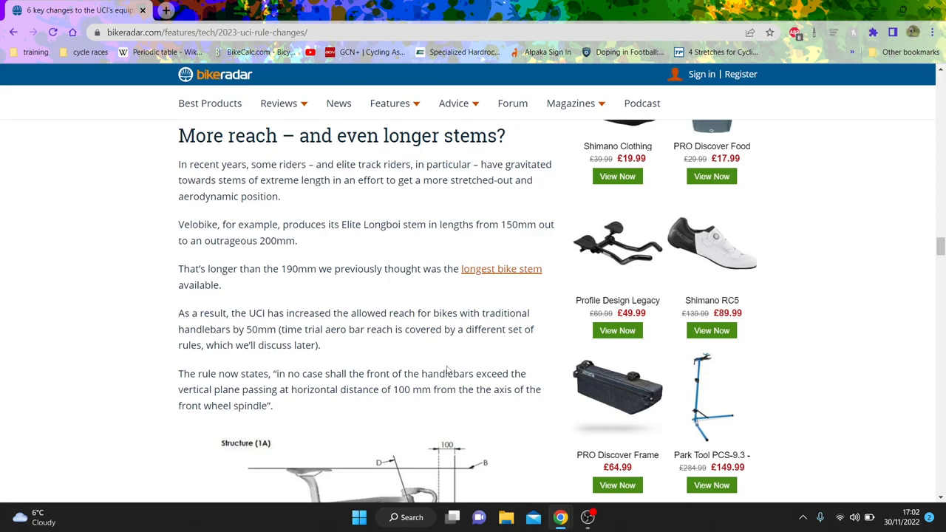
scroll(down, 3)
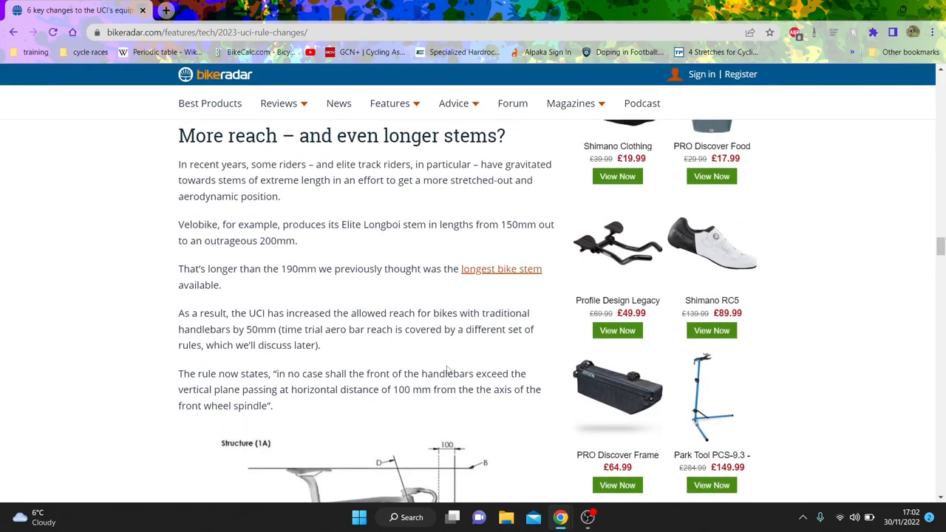
scroll(down, 3)
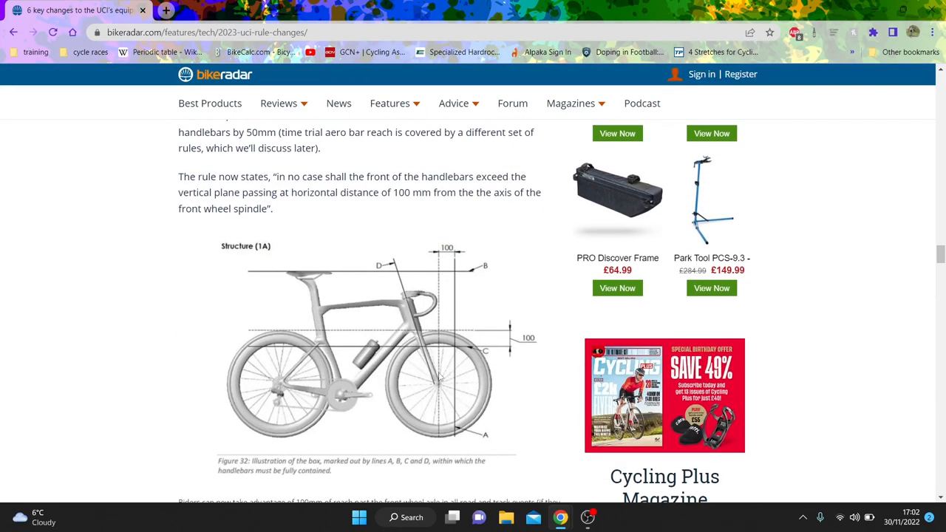
mouse_move(440, 388)
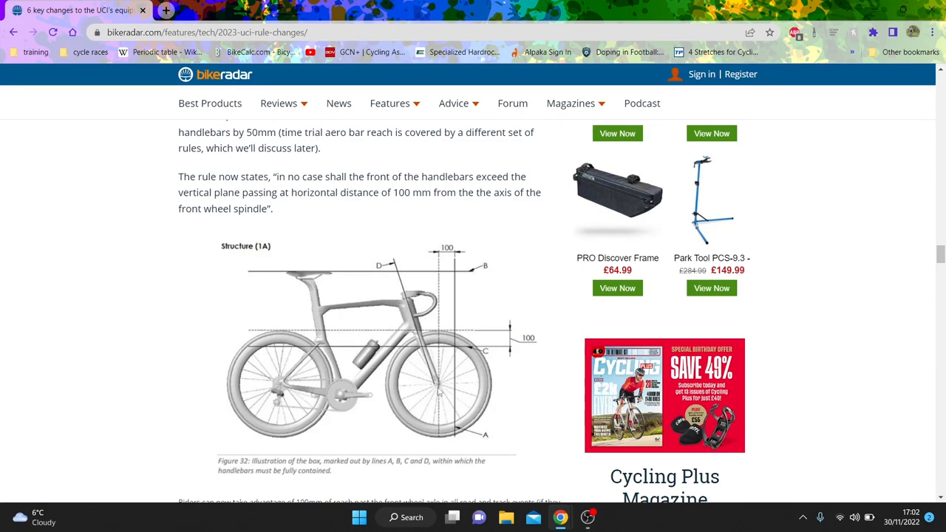
mouse_move(411, 292)
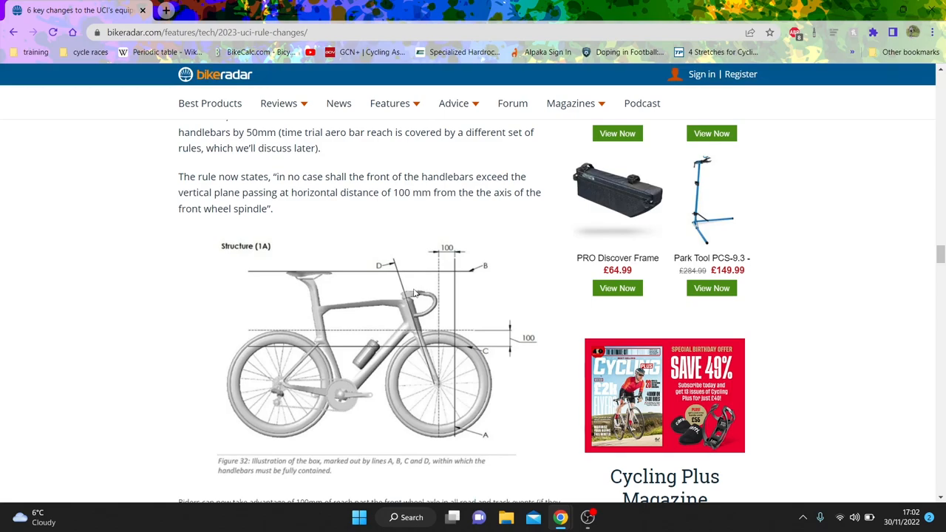
scroll(down, 3)
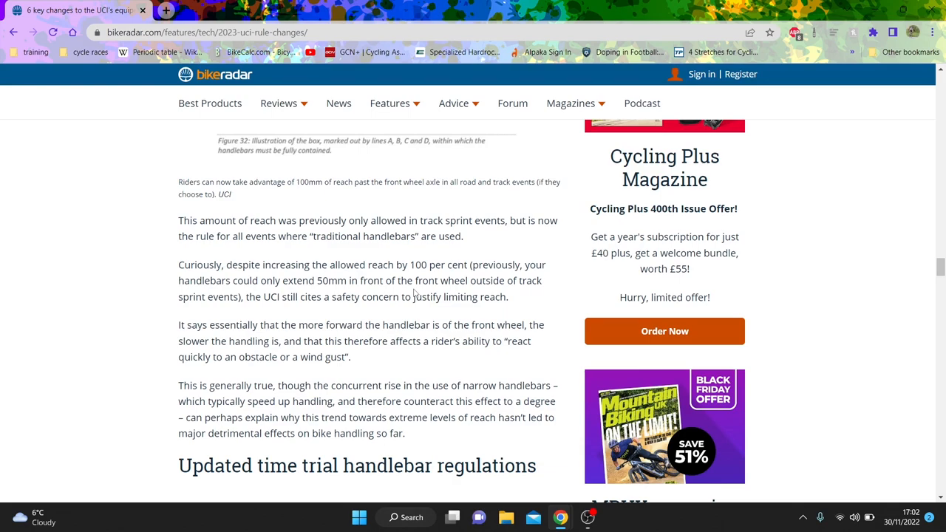
scroll(down, 3)
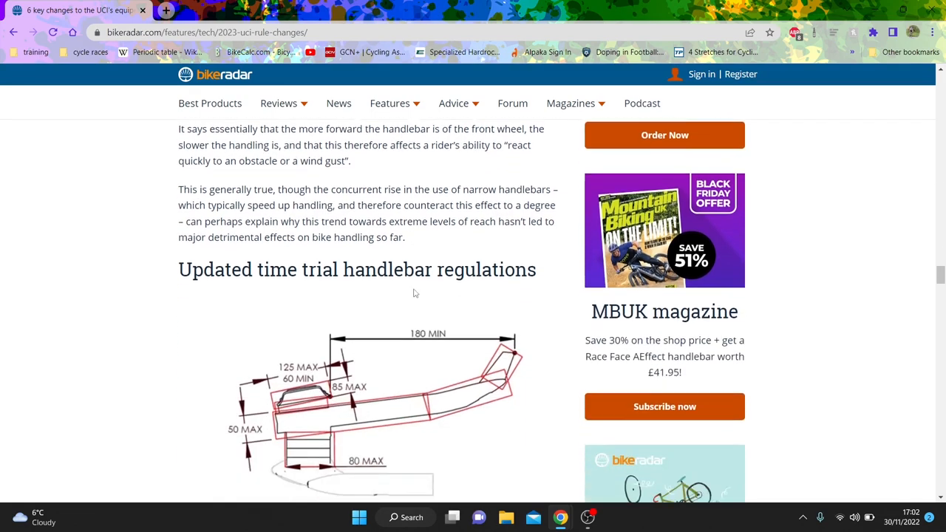
scroll(down, 3)
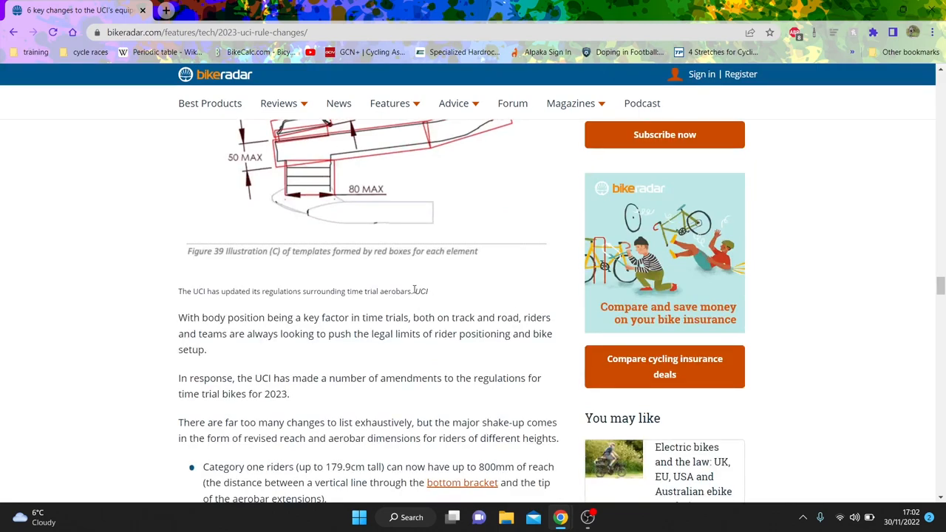
scroll(down, 3)
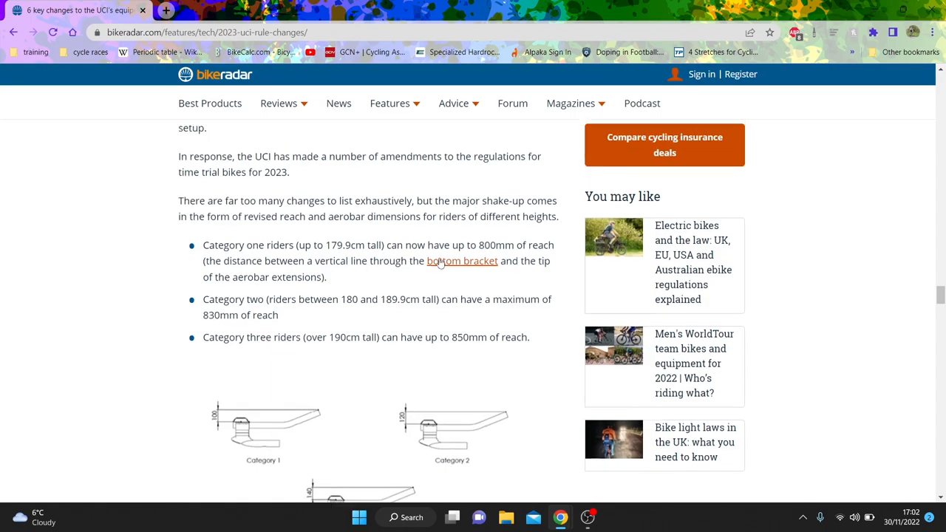
mouse_move(441, 261)
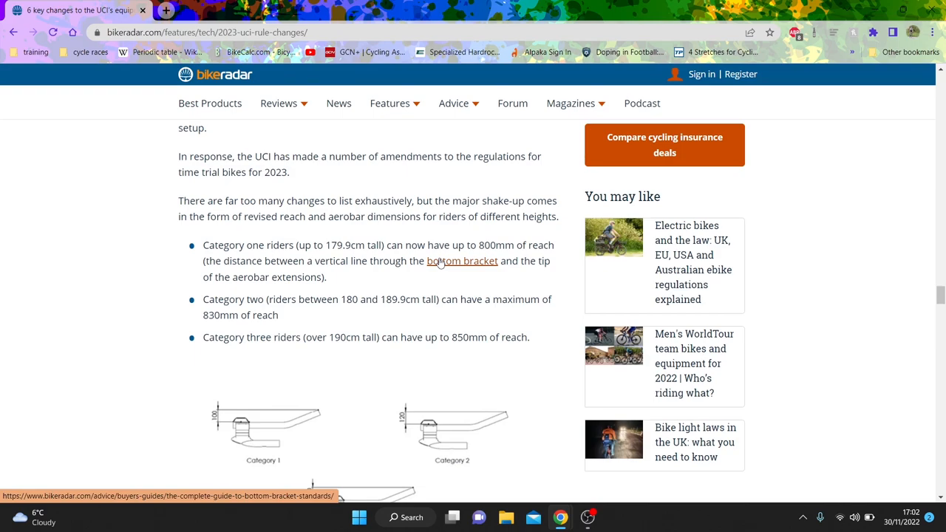
scroll(down, 3)
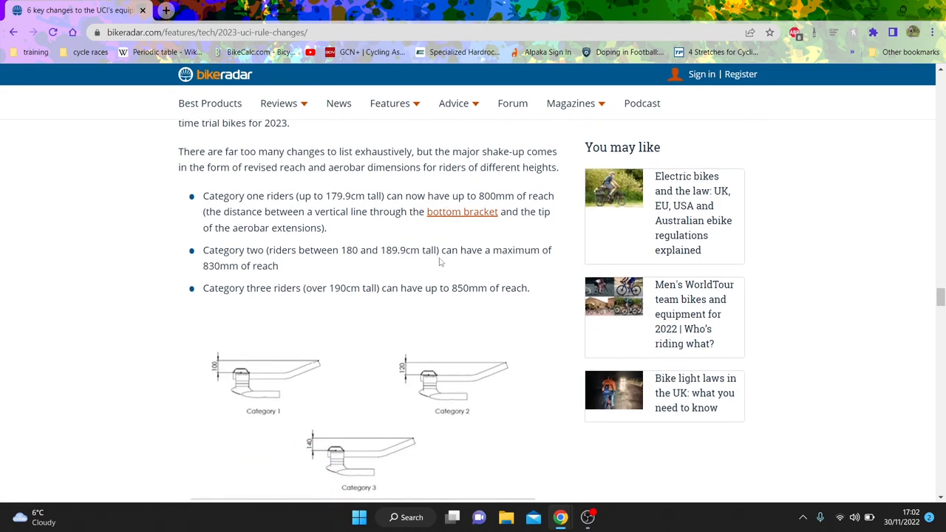
scroll(down, 3)
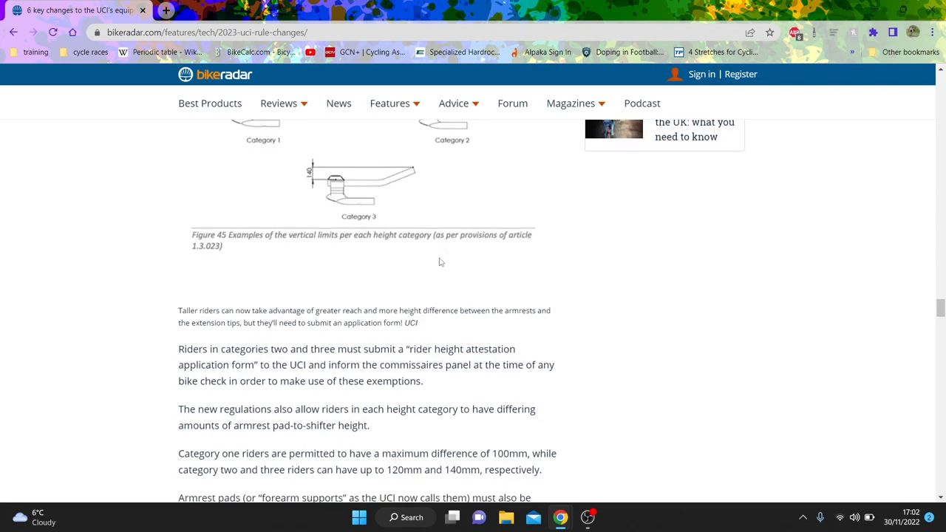
scroll(down, 3)
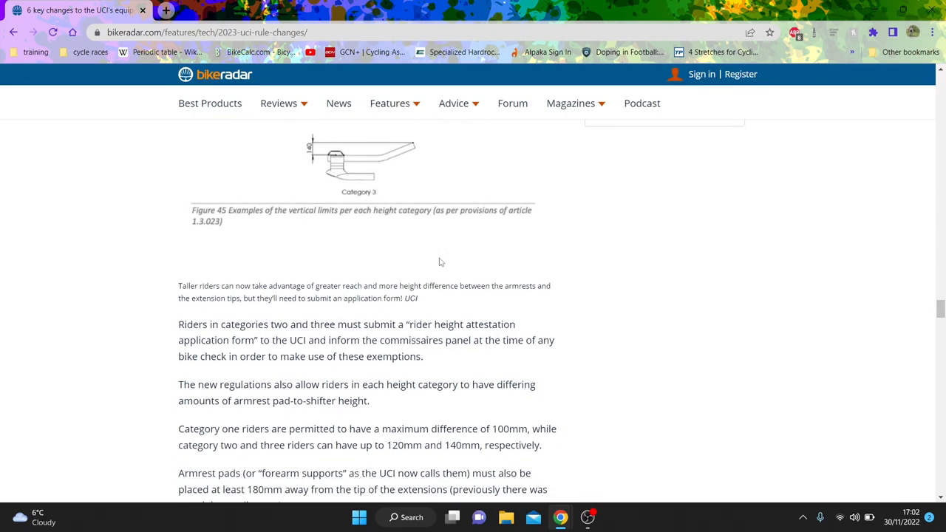
scroll(down, 3)
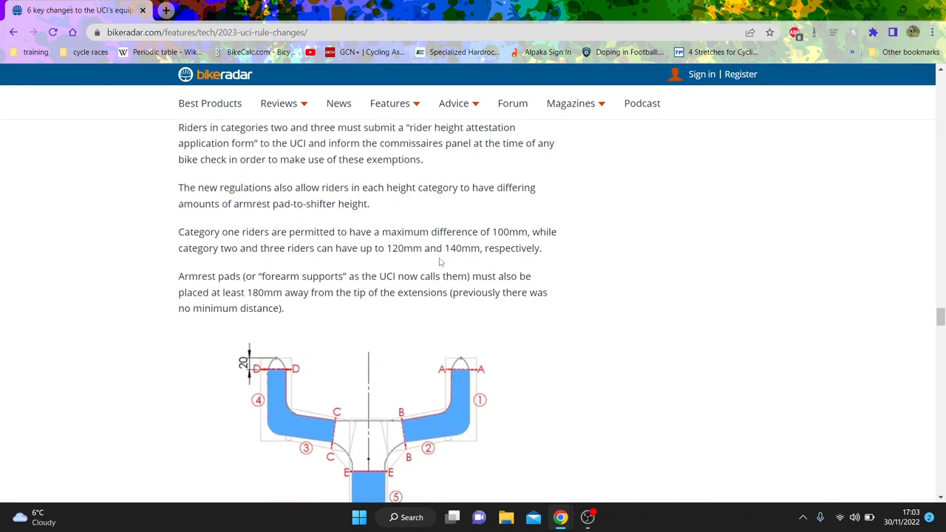
mouse_move(317, 300)
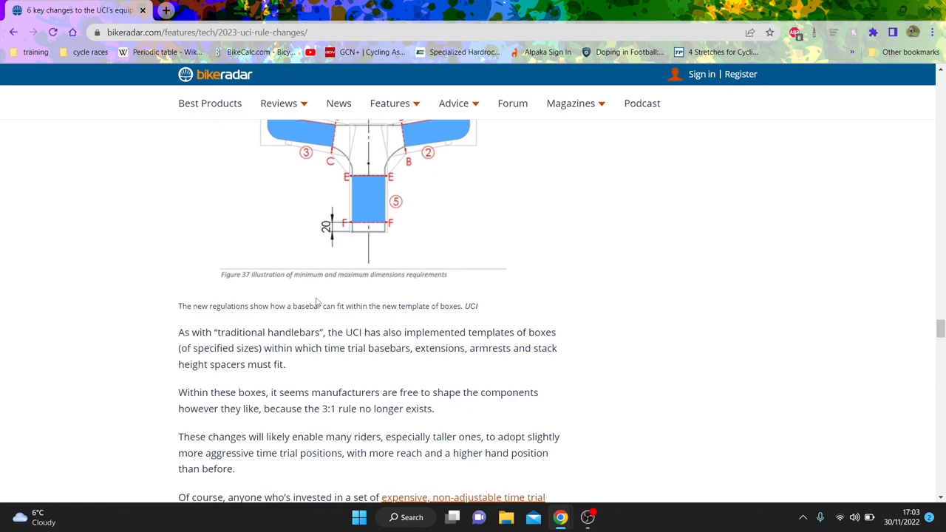
scroll(down, 3)
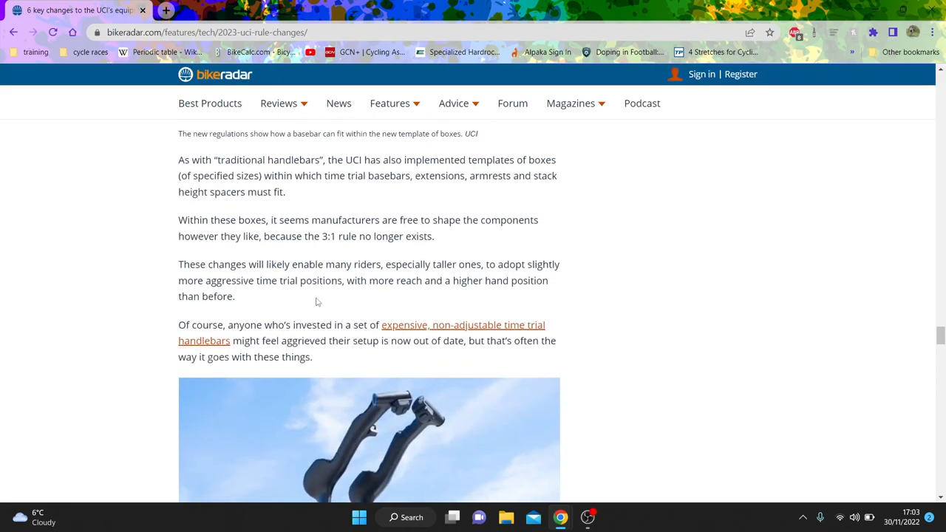
scroll(down, 3)
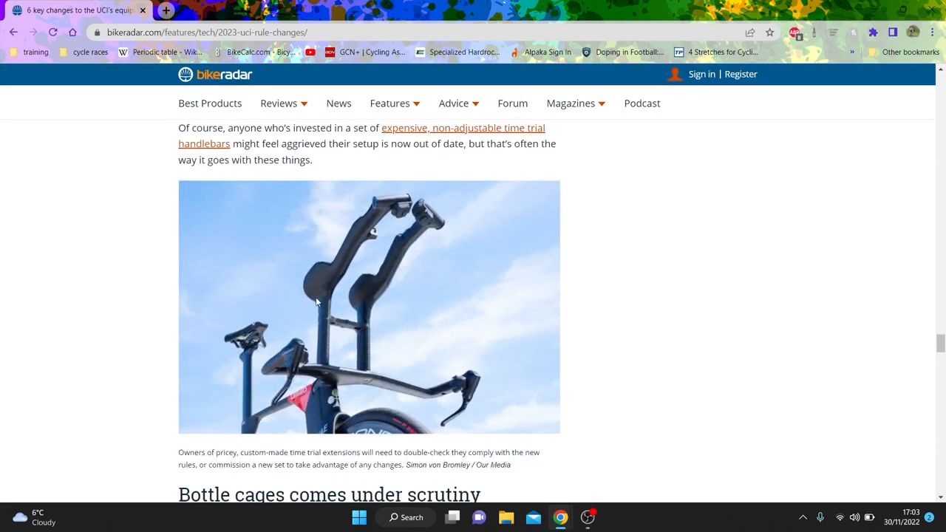
scroll(down, 3)
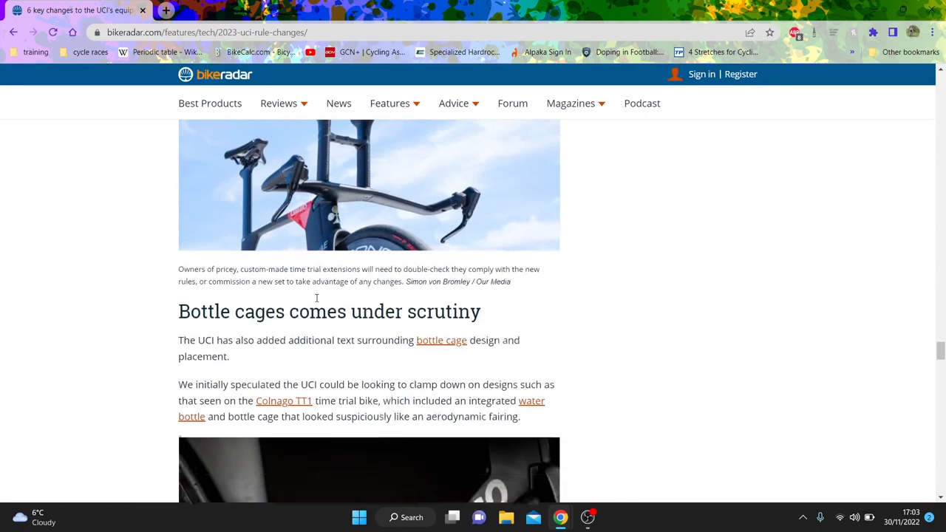
scroll(down, 3)
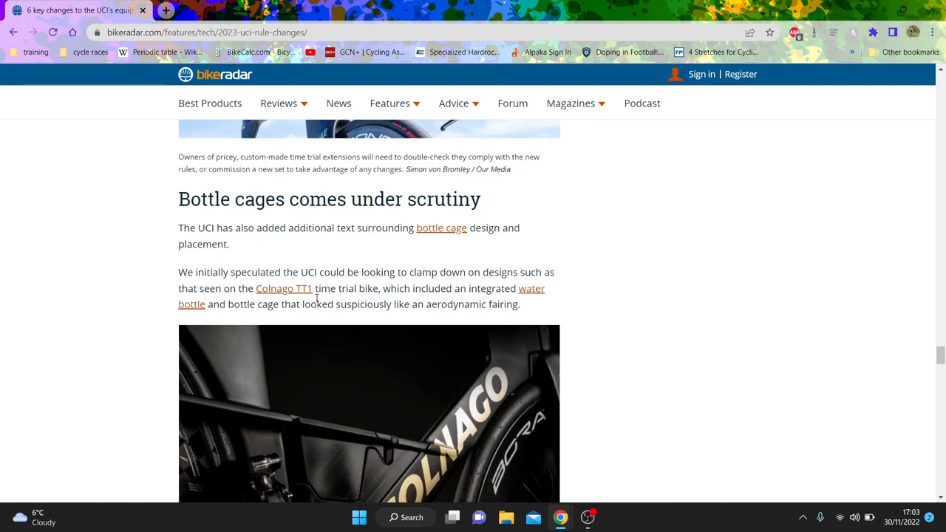
scroll(down, 3)
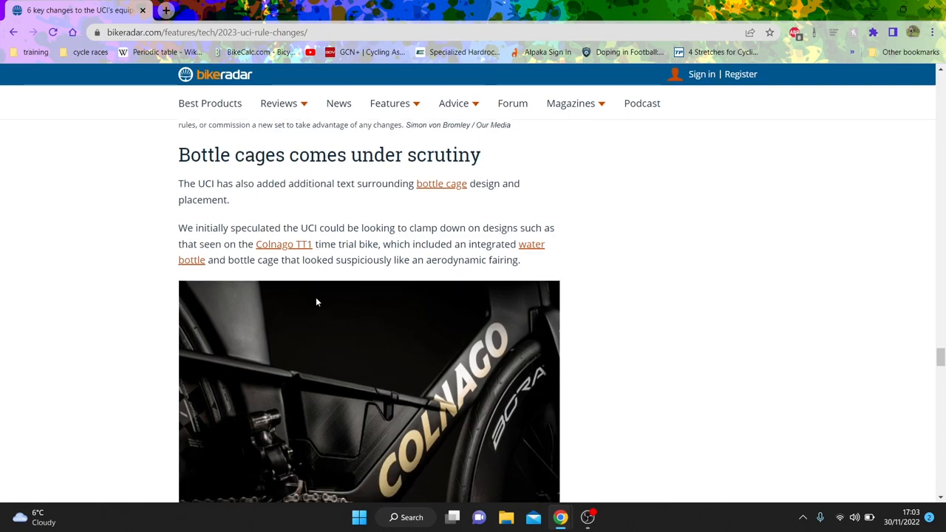
scroll(down, 3)
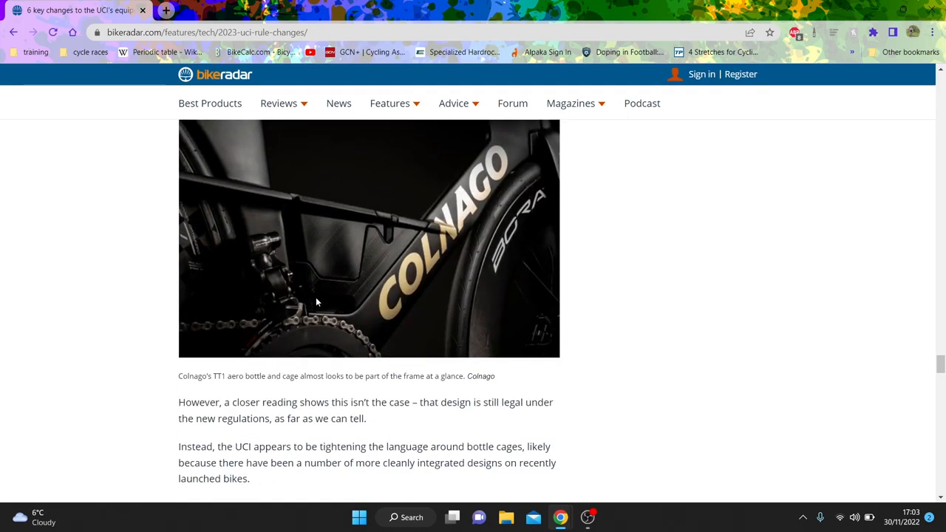
scroll(down, 3)
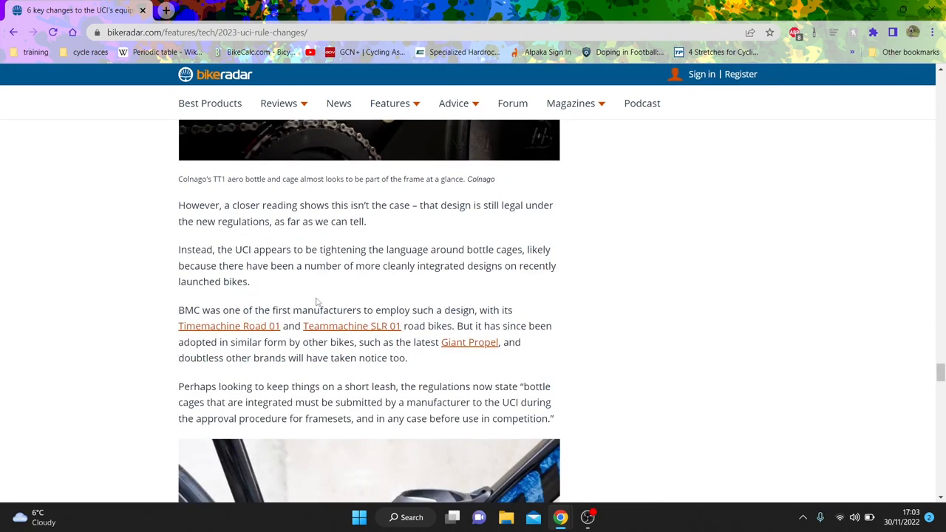
scroll(down, 3)
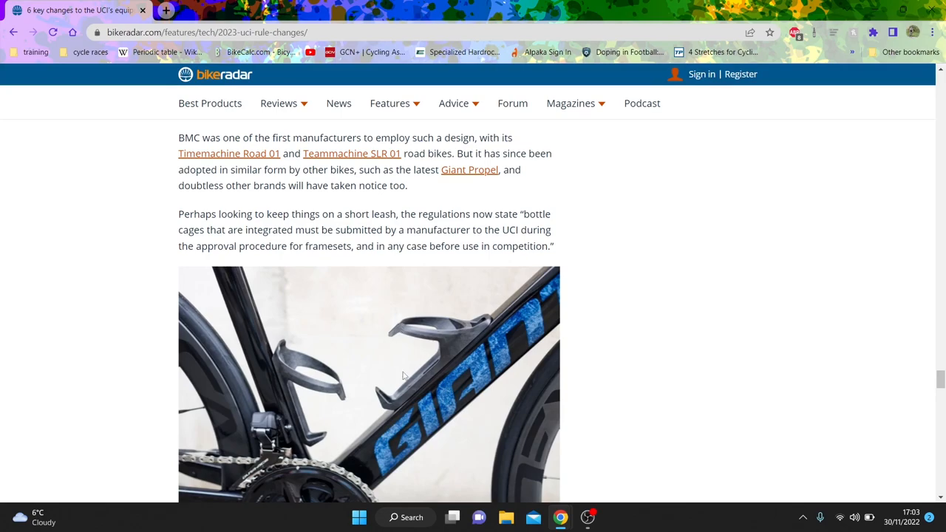
mouse_move(486, 214)
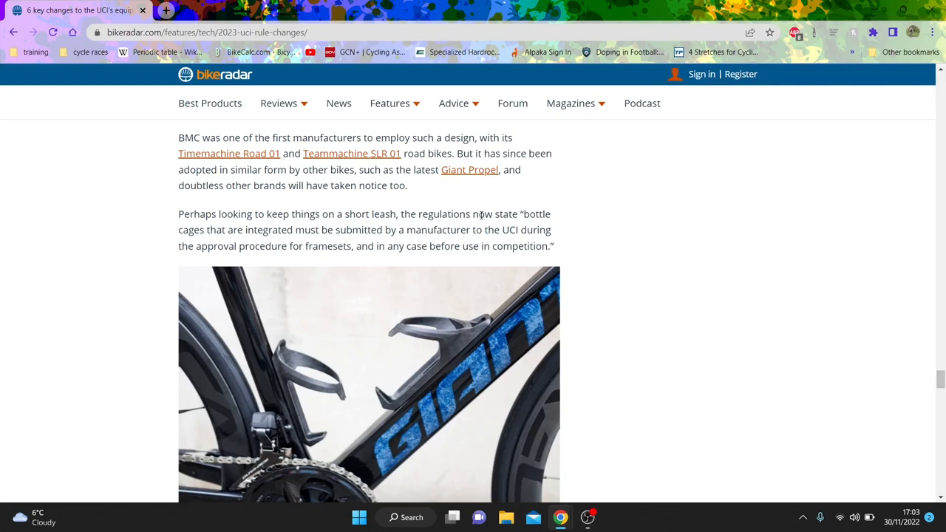
scroll(down, 3)
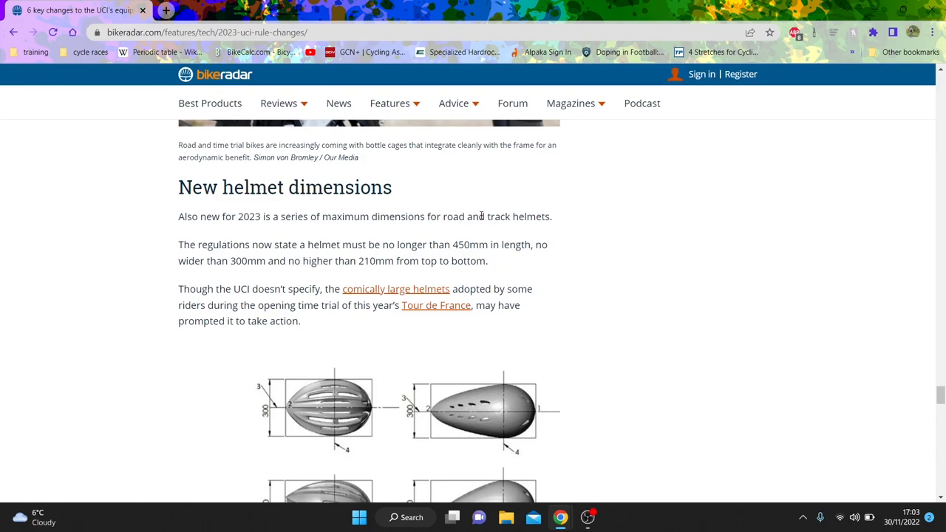
scroll(down, 3)
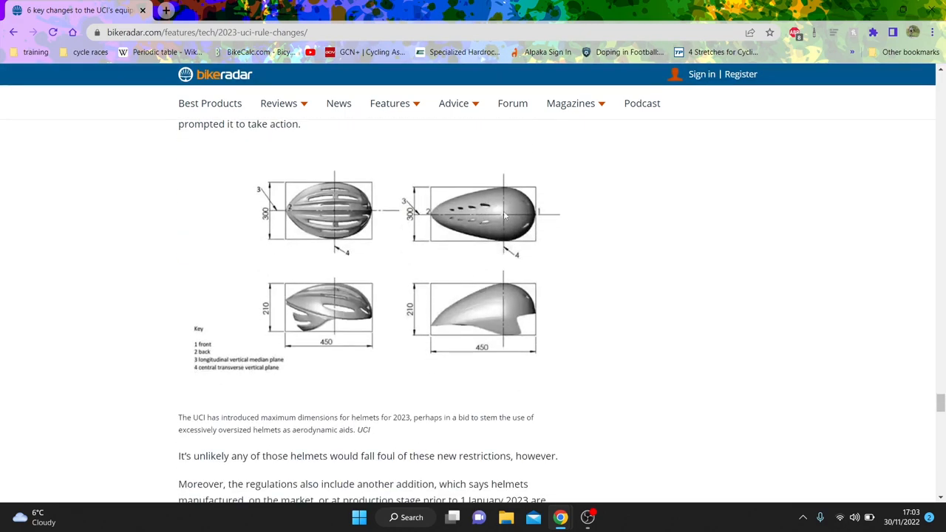
scroll(down, 3)
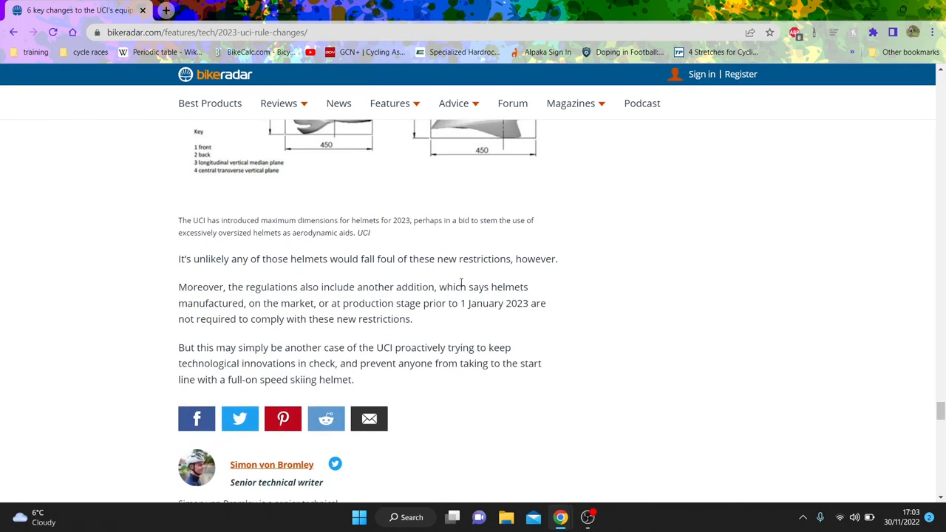
scroll(down, 3)
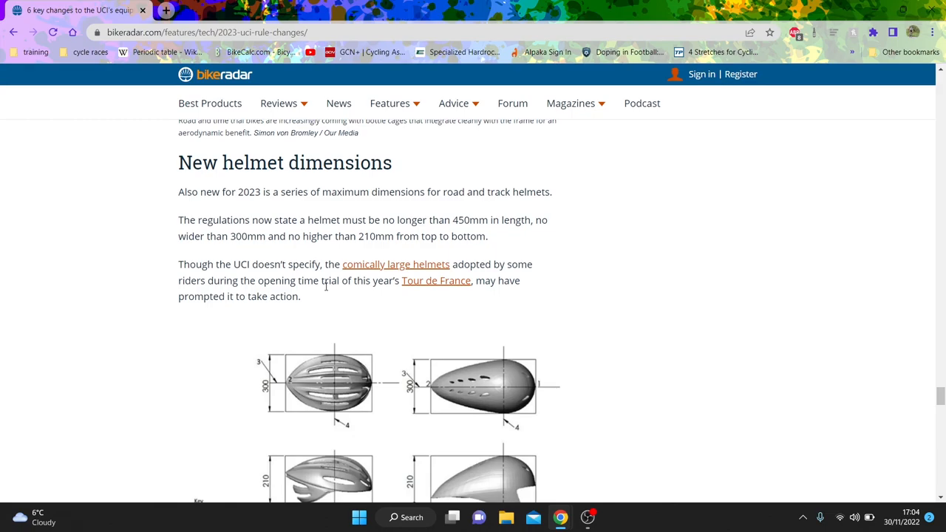
scroll(down, 3)
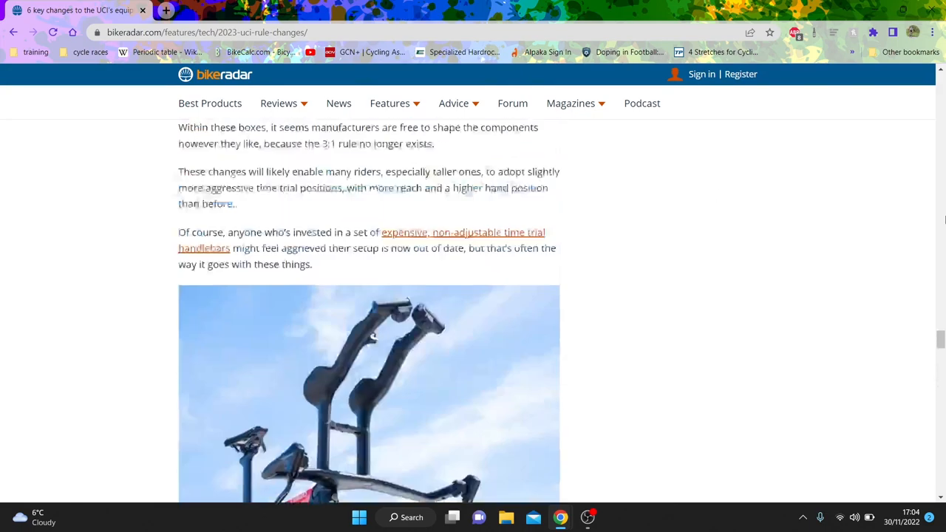
scroll(down, 3)
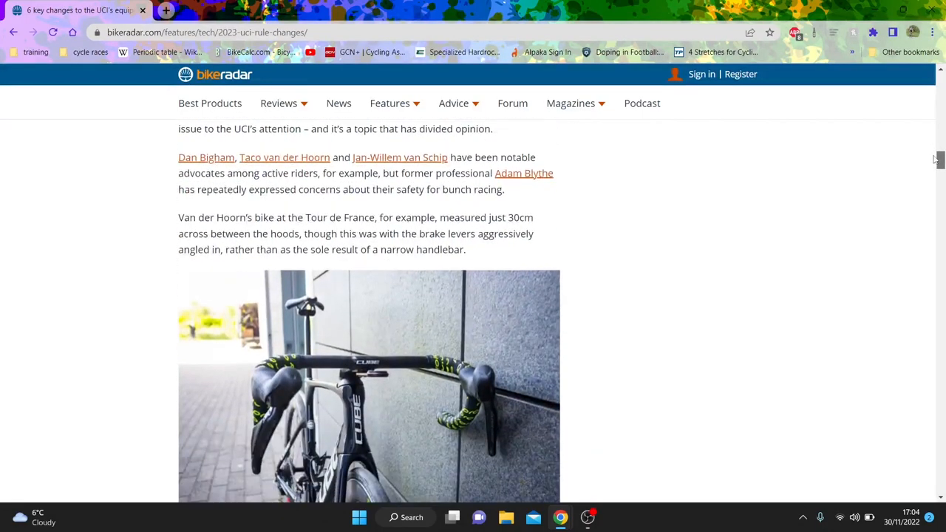
scroll(down, 3)
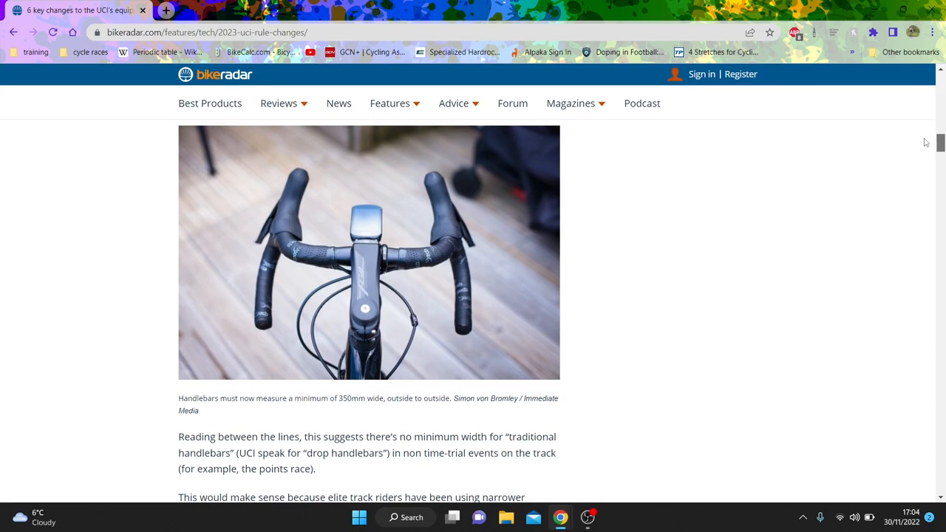
mouse_move(804, 222)
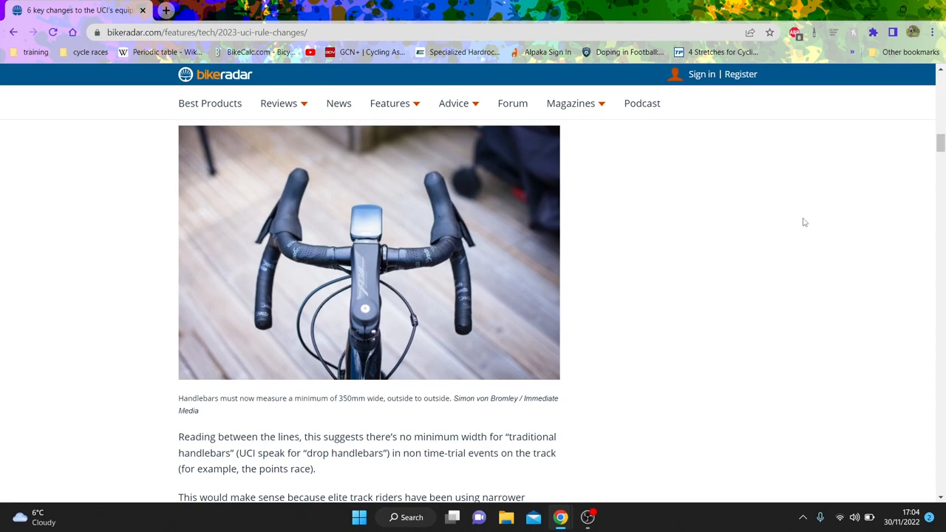